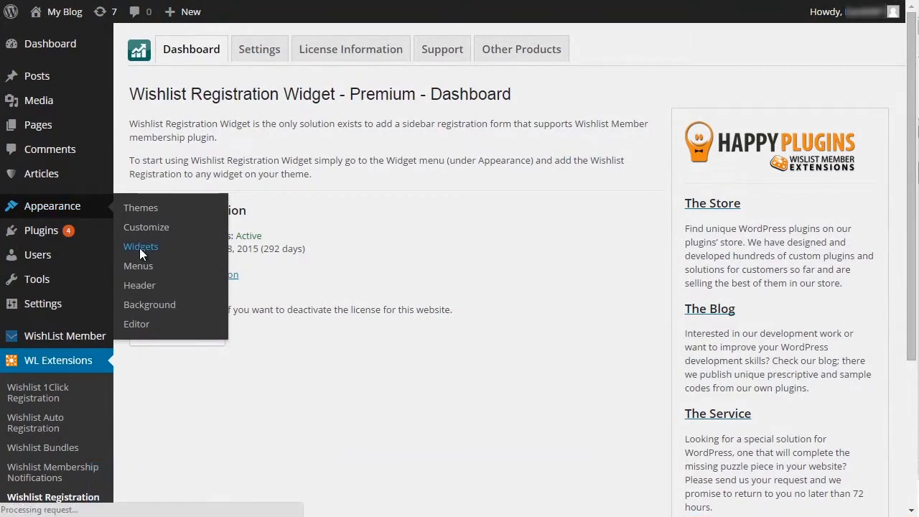
On the Widgets page, open the Wishlist Registration widget's sidebar chooser with Primary Sidebar selected
left_click(141, 246)
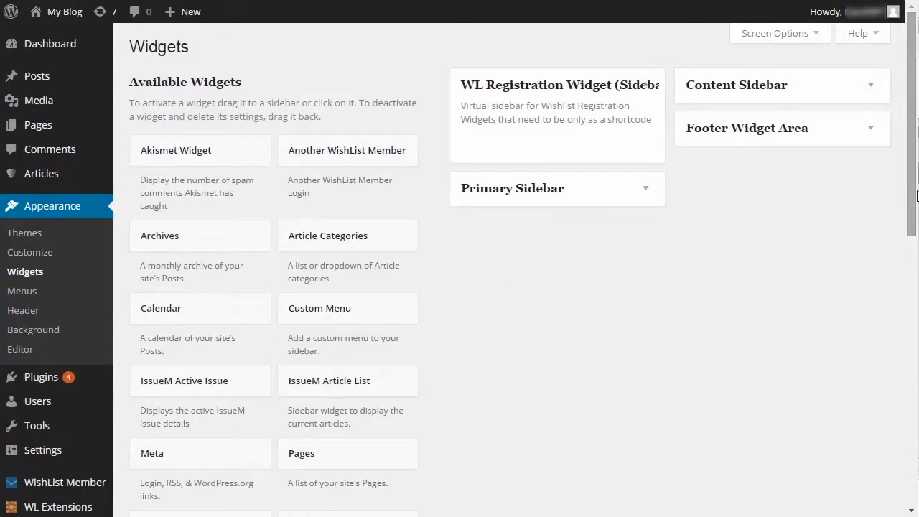
scroll("down", 3)
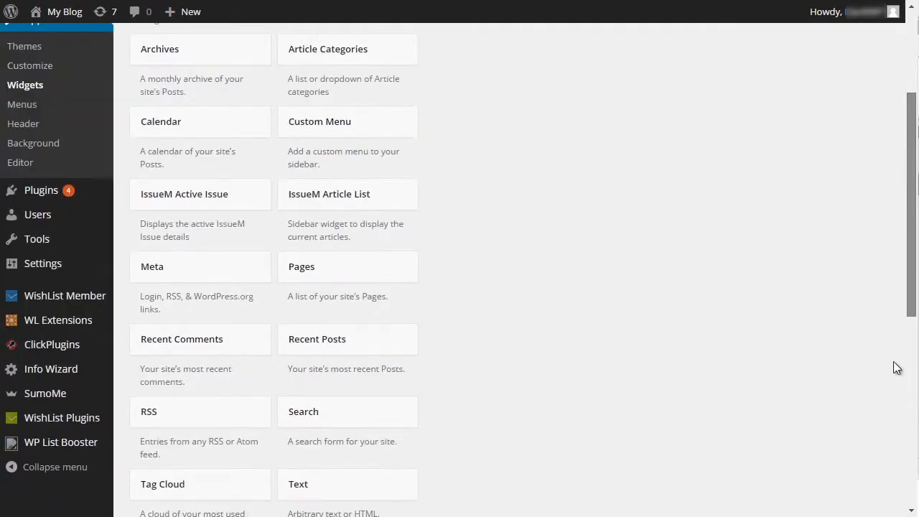
scroll("down", 3)
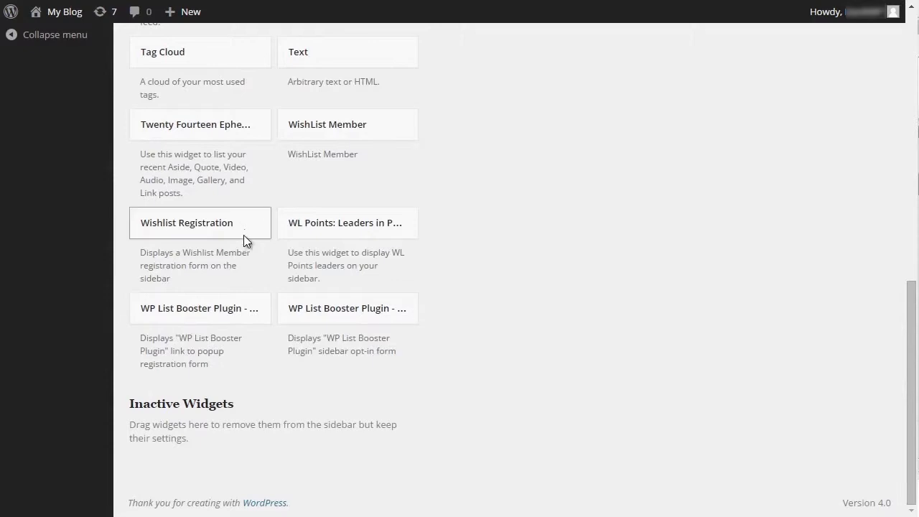
left_click(186, 222)
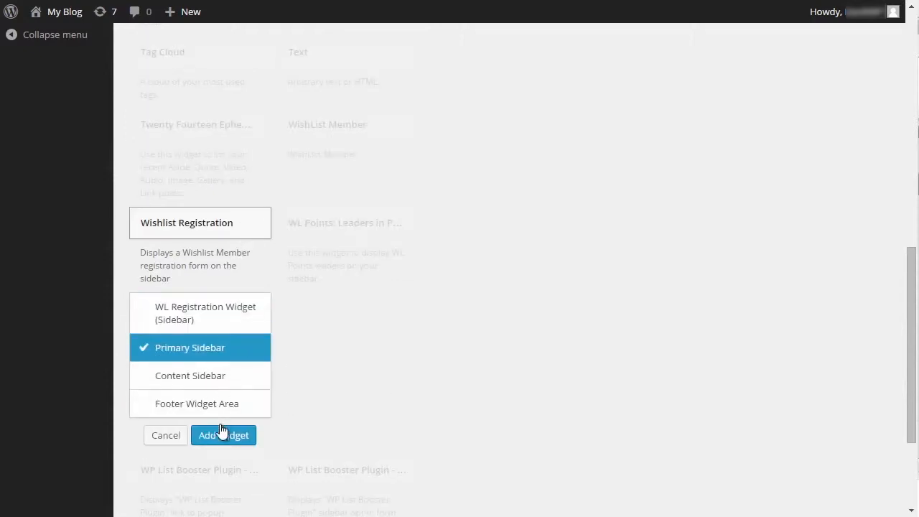
Add Wishlist Registration to the Primary Sidebar, showing its Beginners level, default redirect settings
left_click(223, 434)
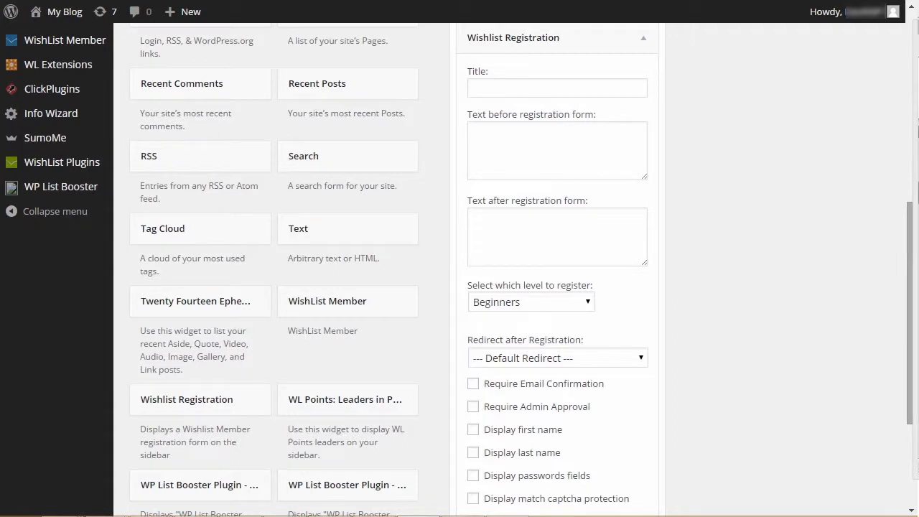
left_click(556, 88)
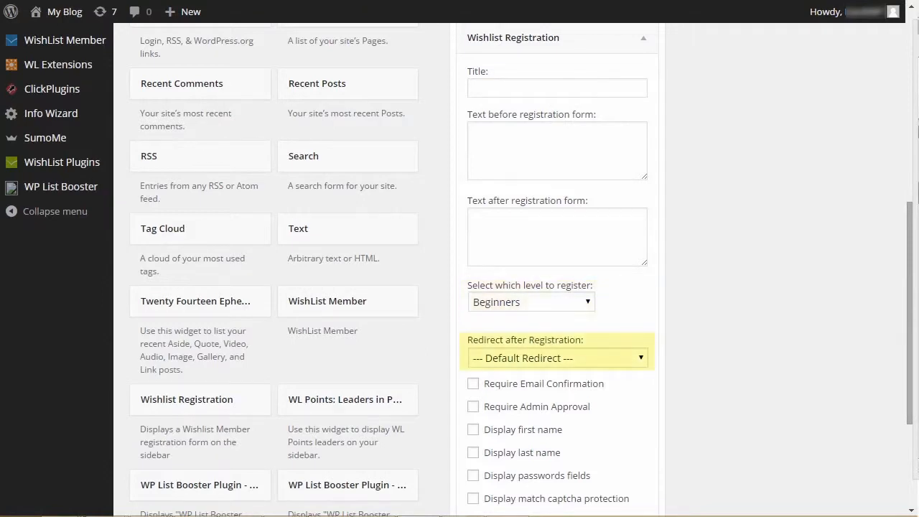
Scroll through the widget's email confirmation, display field, captcha and login options
scroll("down", 3)
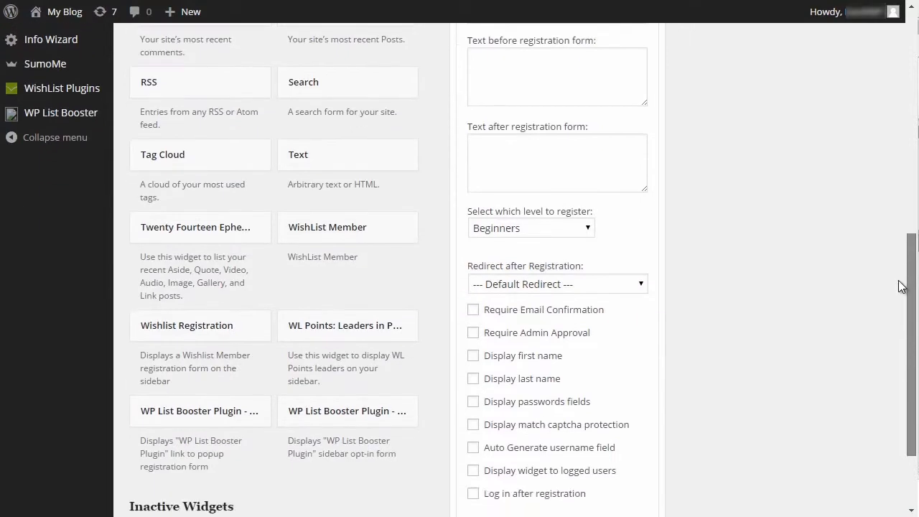
scroll("down", 3)
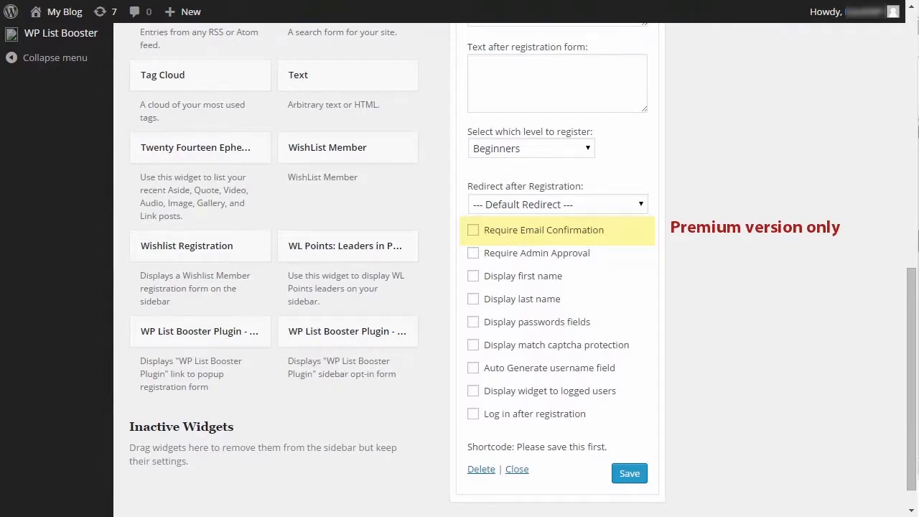
mouse_move(536, 253)
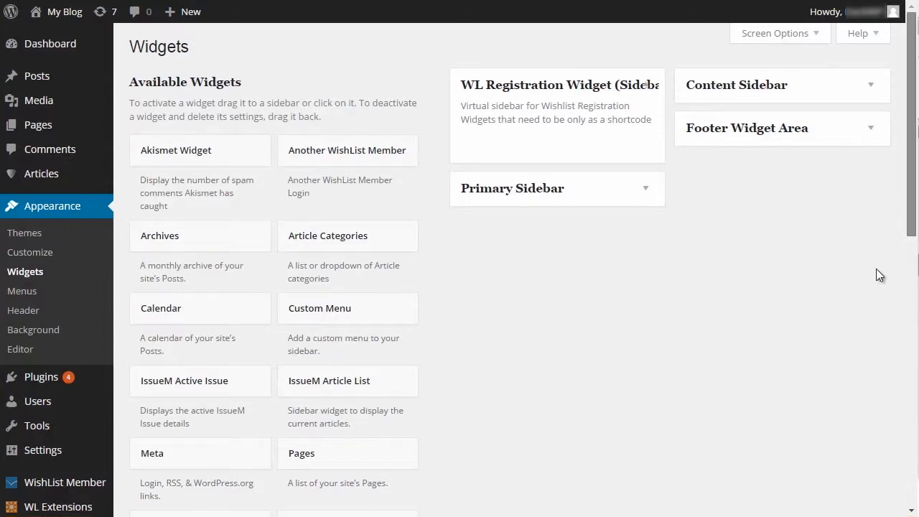
Add Wishlist Registration to the WL Registration Widget (Sidebar) area and save its settings
scroll("down", 3)
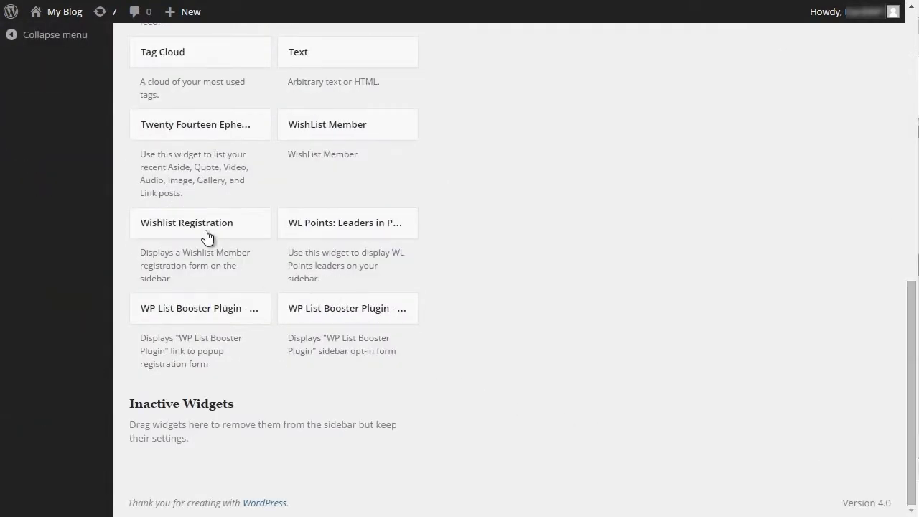
left_click(186, 221)
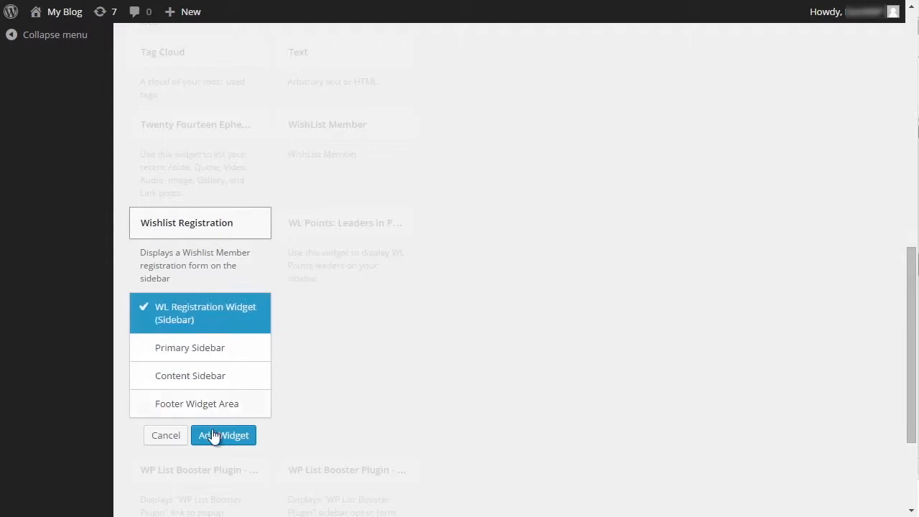
left_click(223, 434)
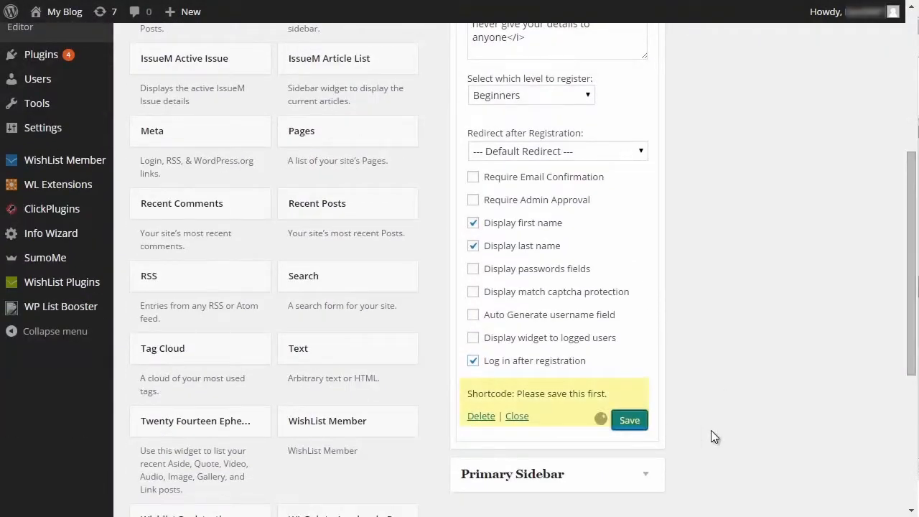
left_click(628, 420)
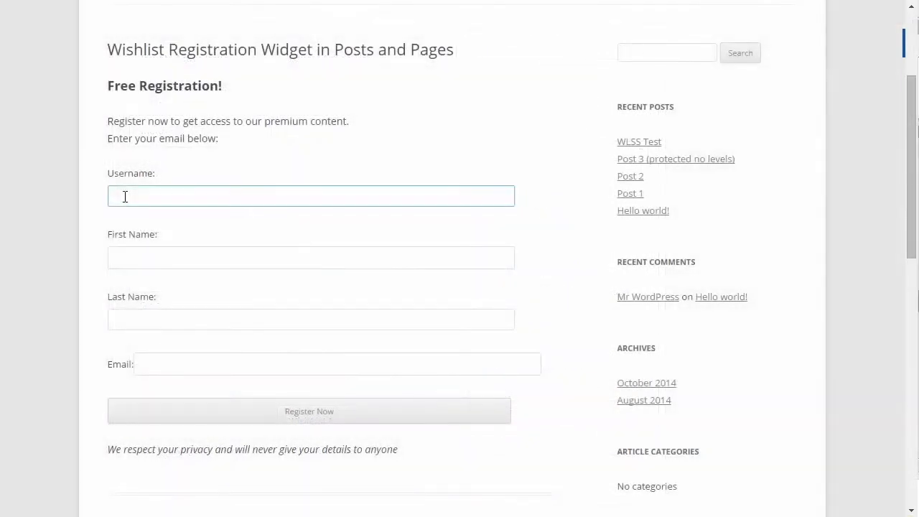
Enter username 'bob' and first name 'Bob' in the post's registration form
type("bob")
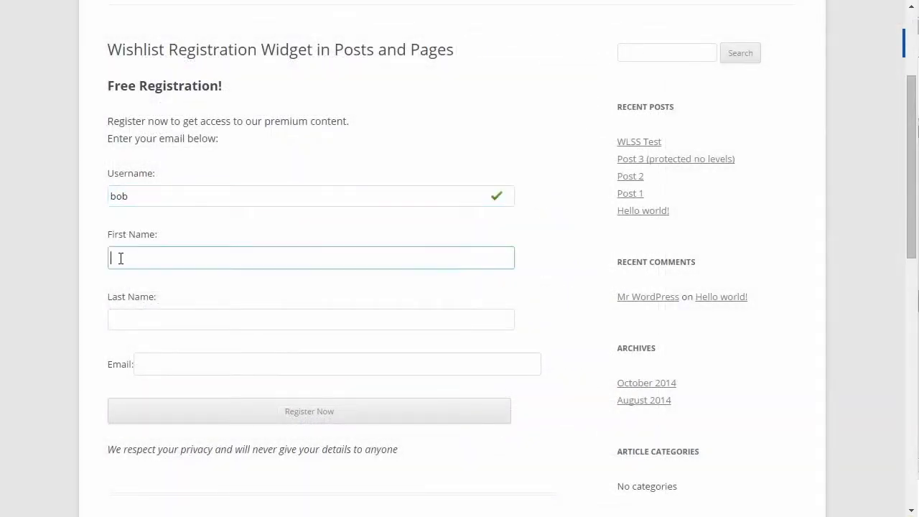
type("Bob")
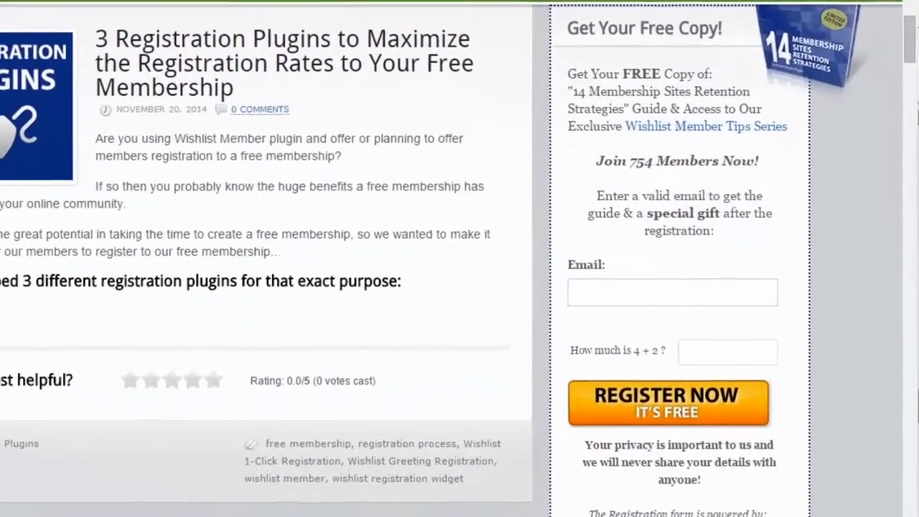
scroll("down", 3)
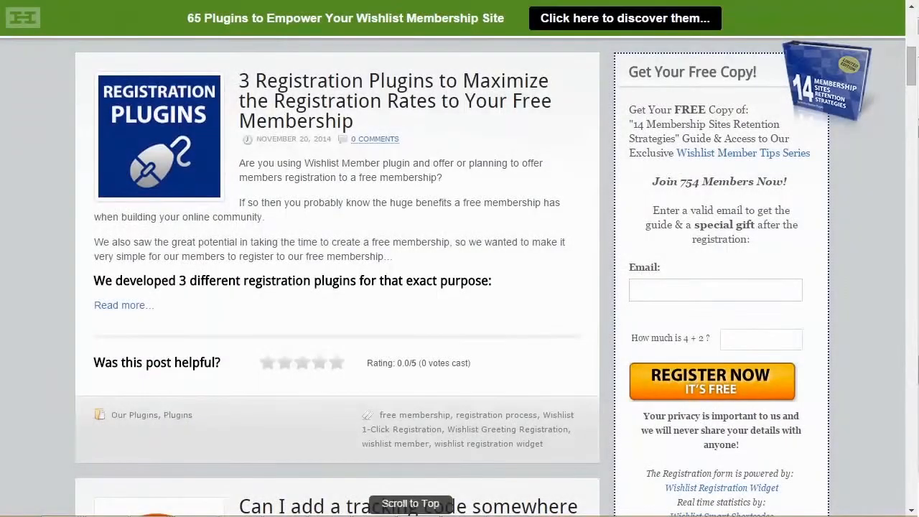
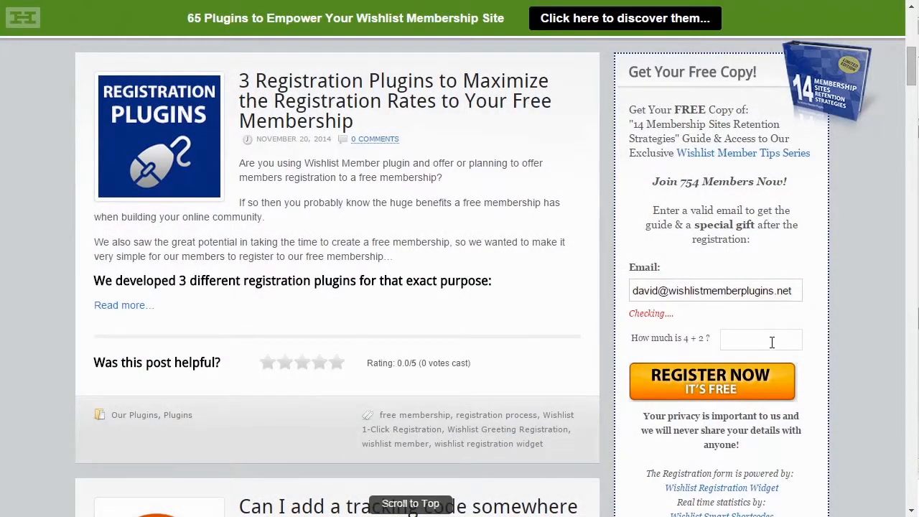
type("6")
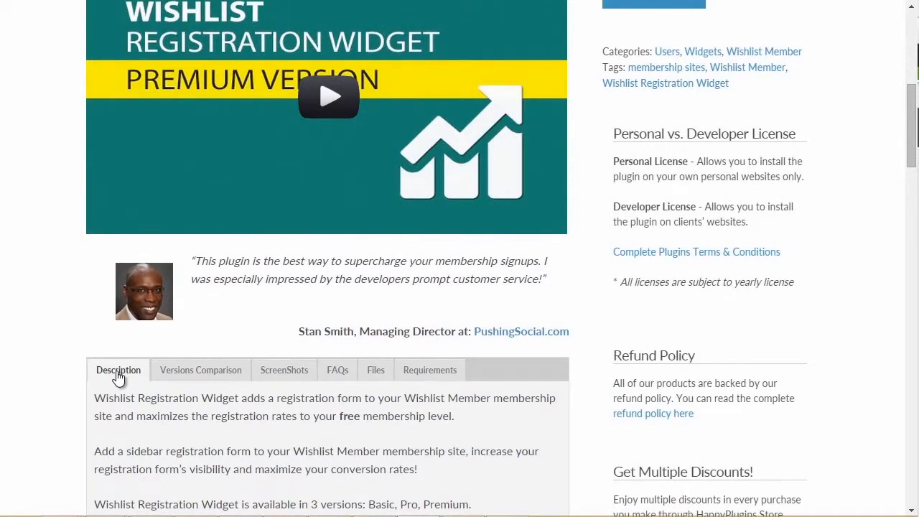
mouse_move(176, 375)
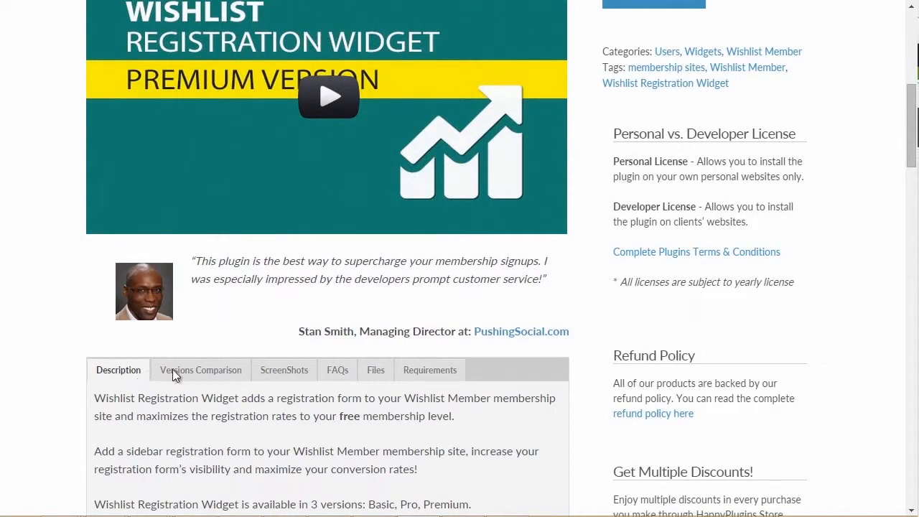
View the premium product's screenshots and FAQs, then return to its pricing options
left_click(283, 369)
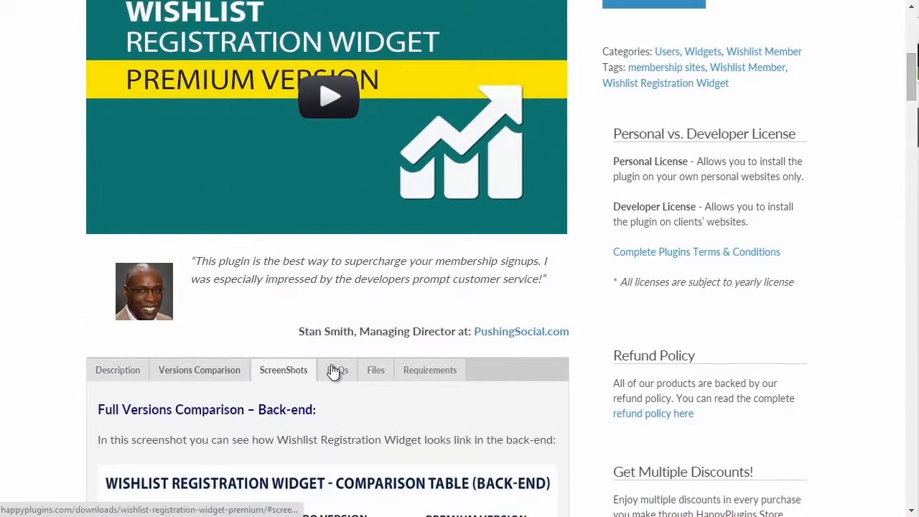
left_click(336, 369)
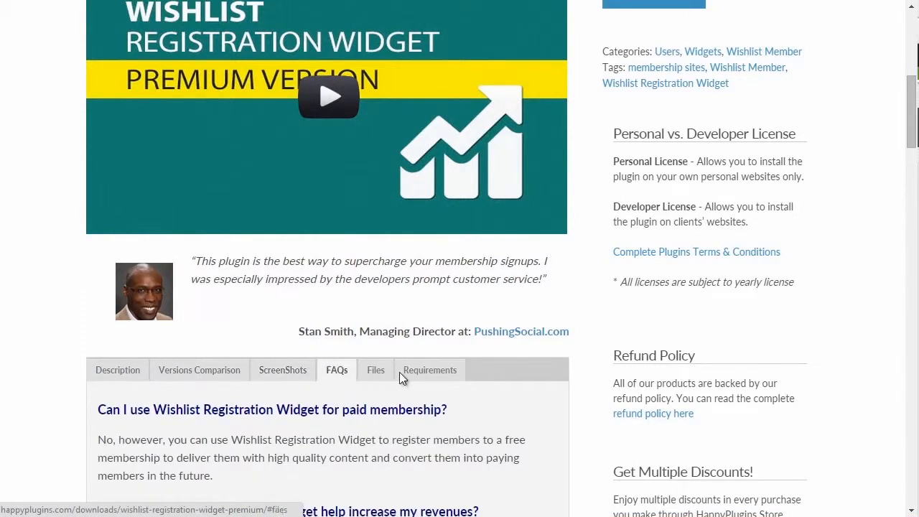
scroll("up", 3)
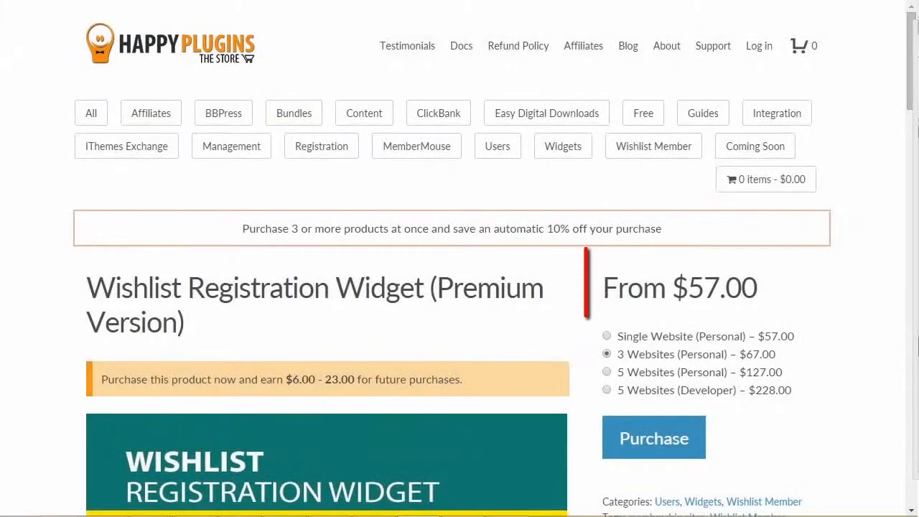